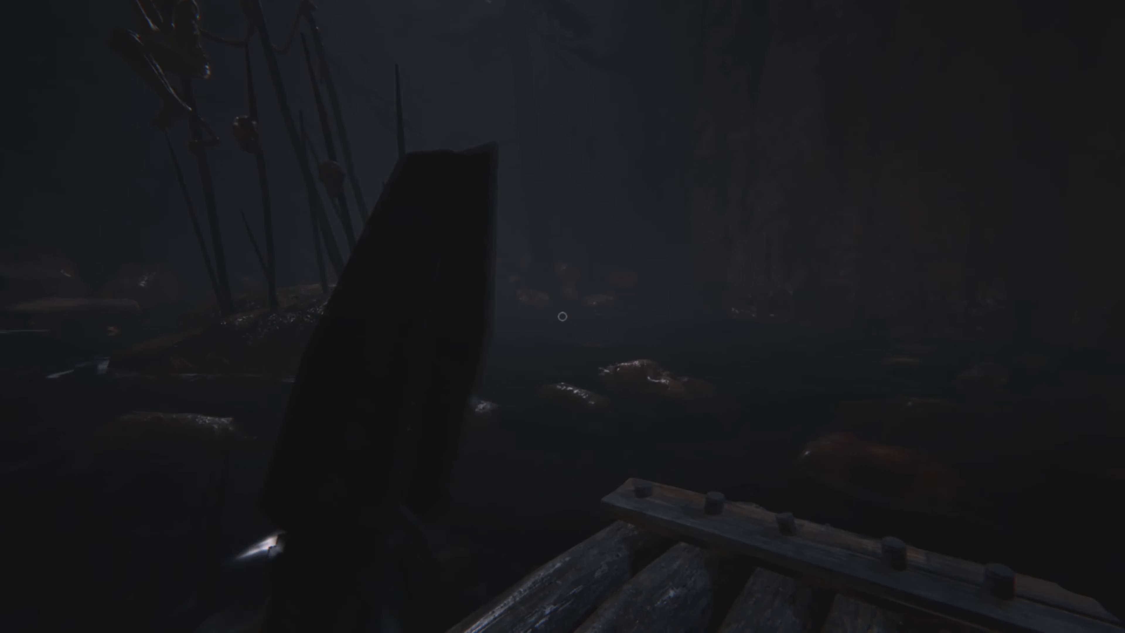
mouse_move(562, 317)
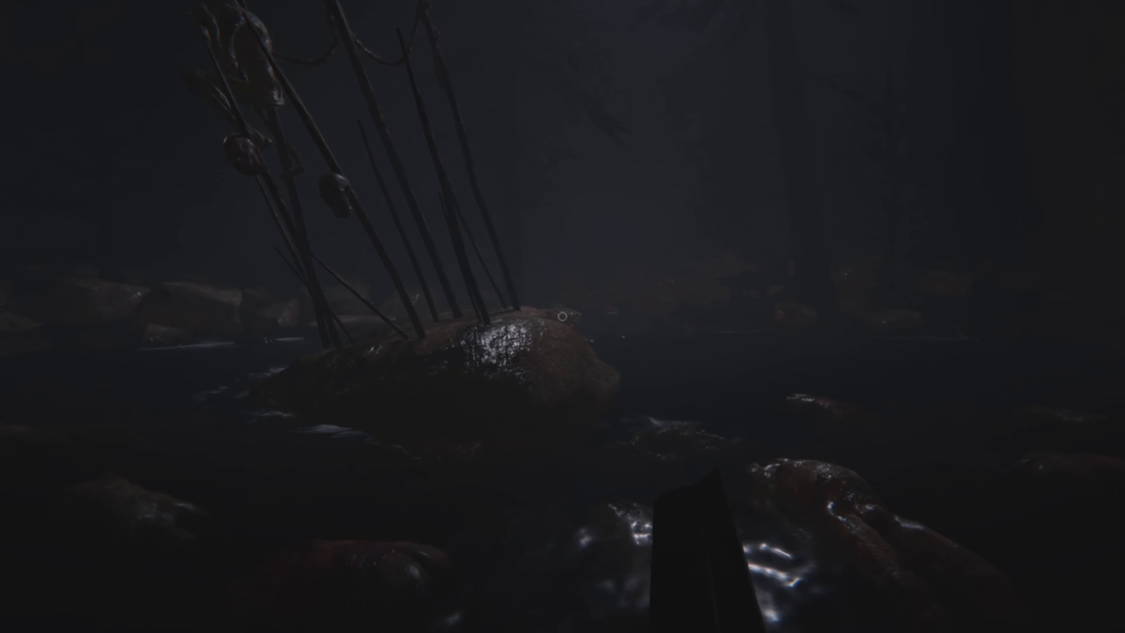
mouse_move(562, 316)
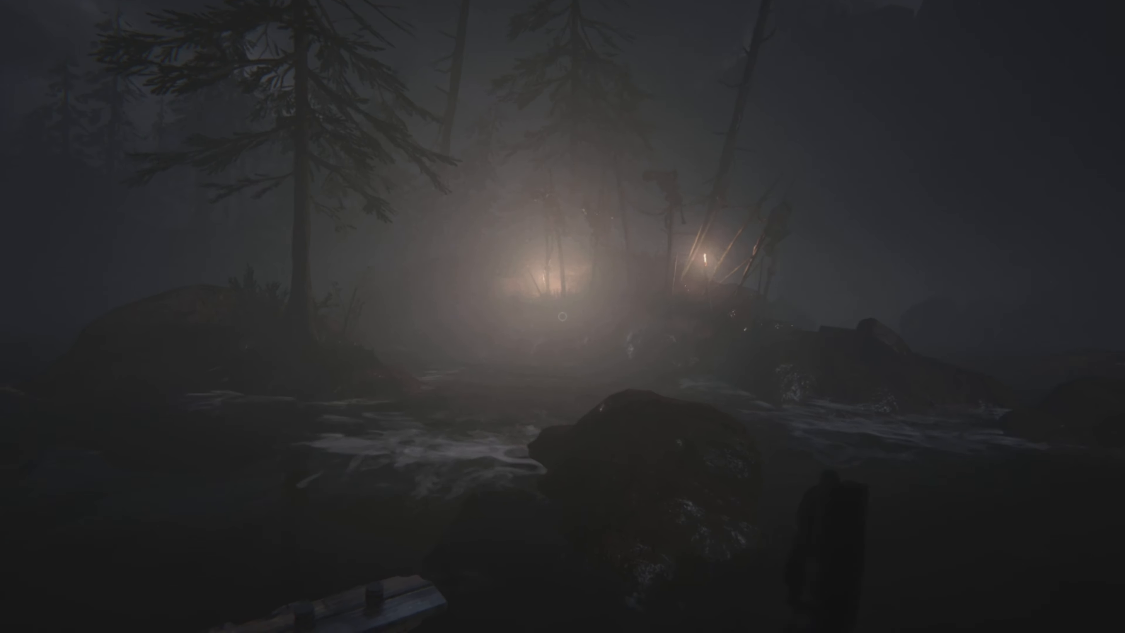
mouse_move(562, 317)
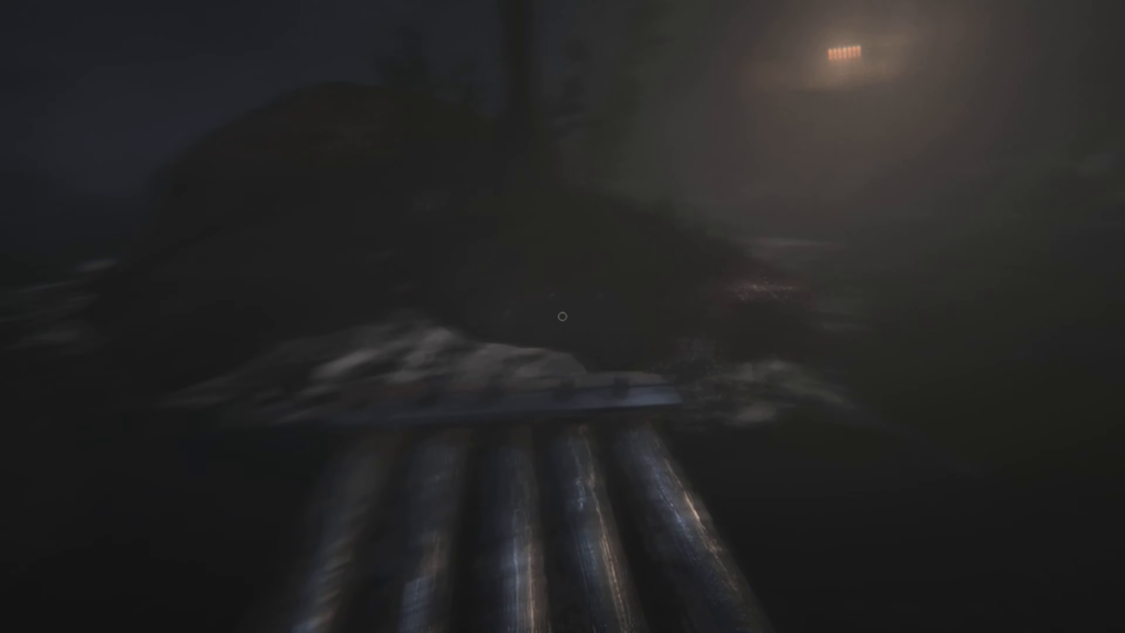
mouse_move(562, 316)
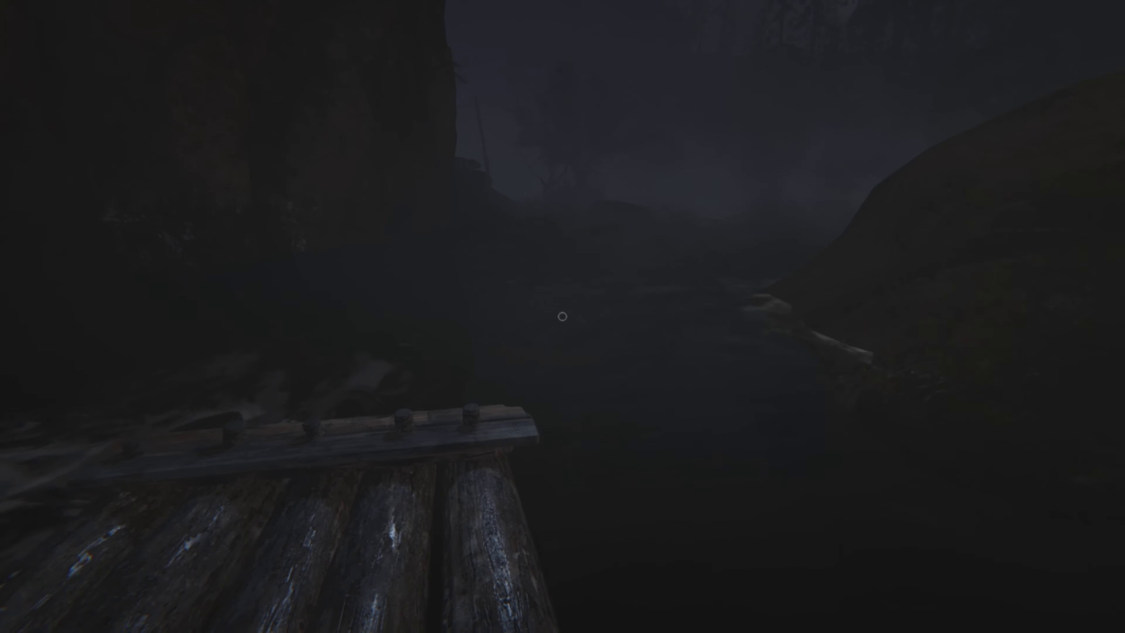
mouse_move(562, 316)
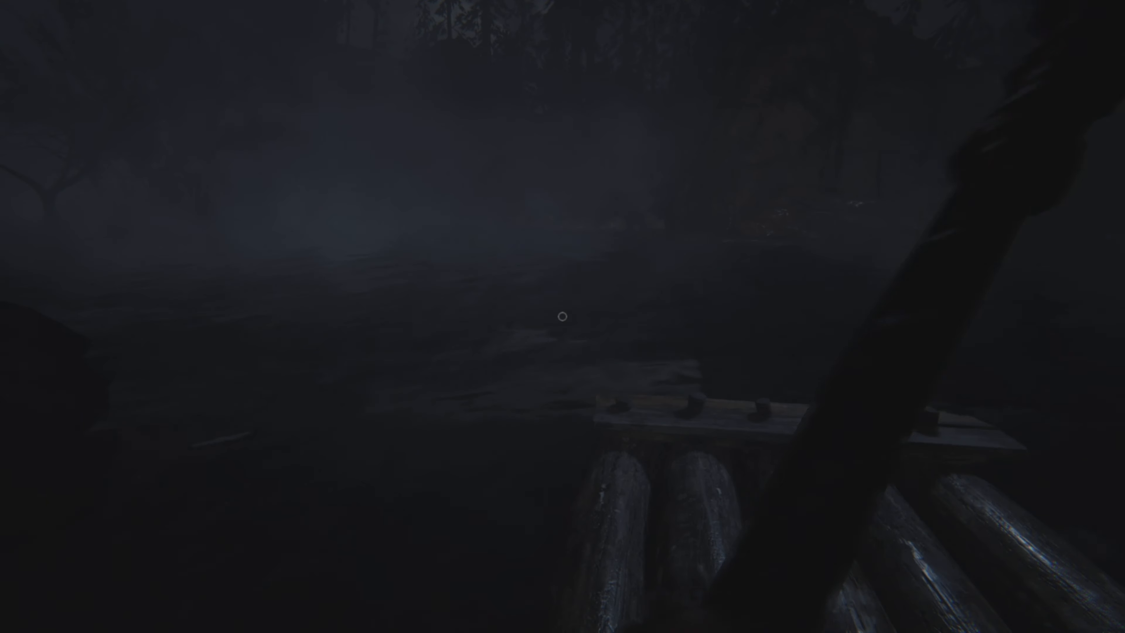
mouse_move(563, 316)
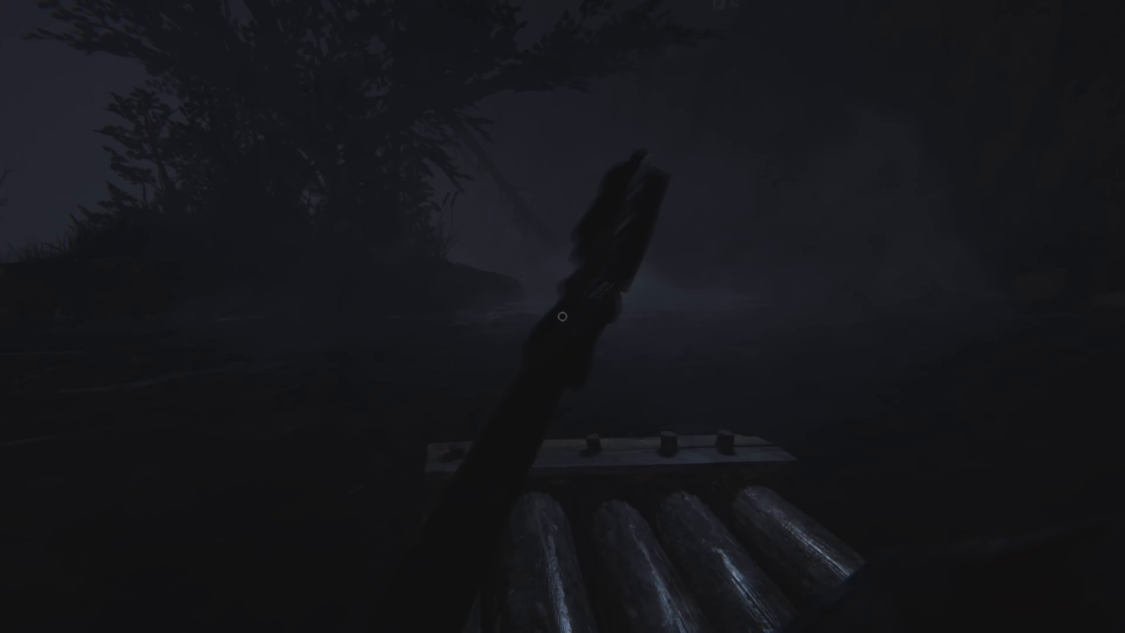
mouse_move(563, 317)
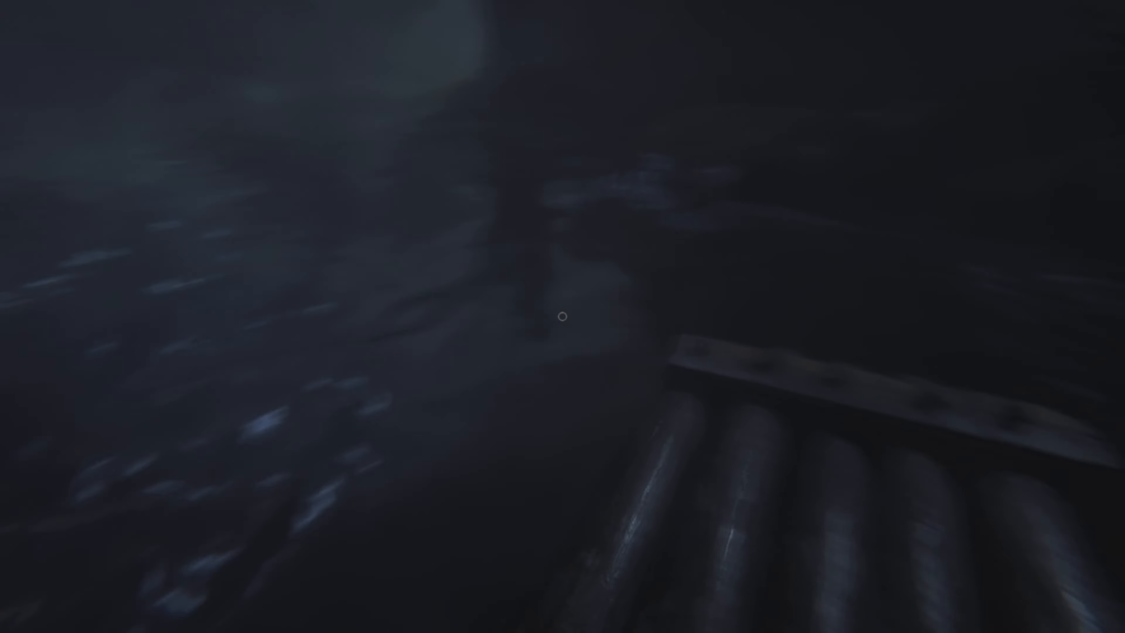
mouse_move(563, 317)
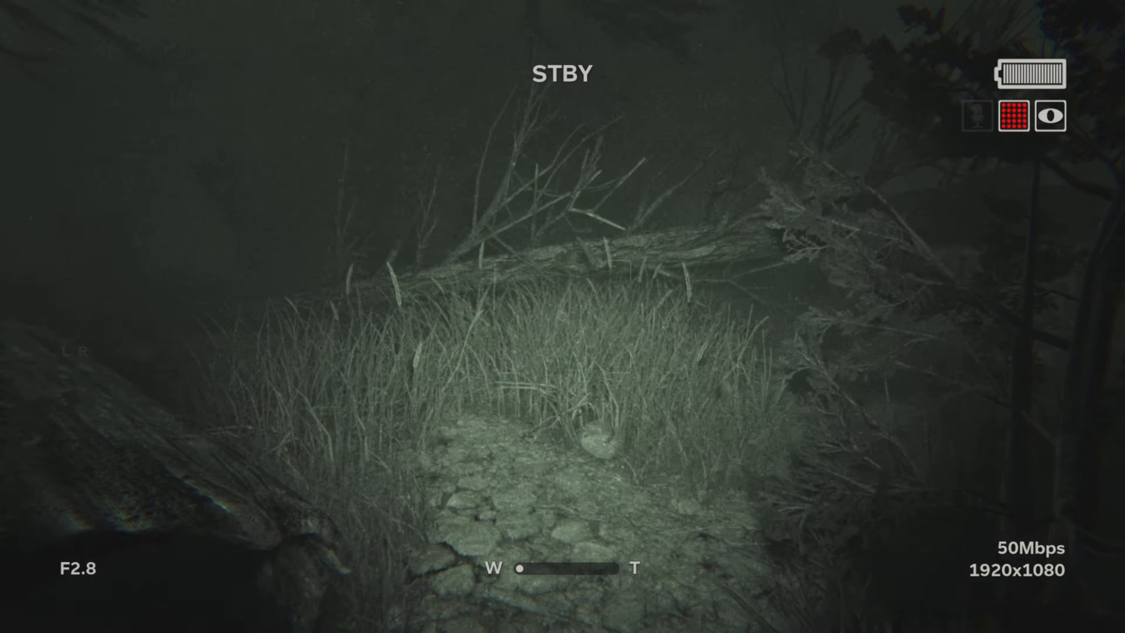
mouse_move(562, 316)
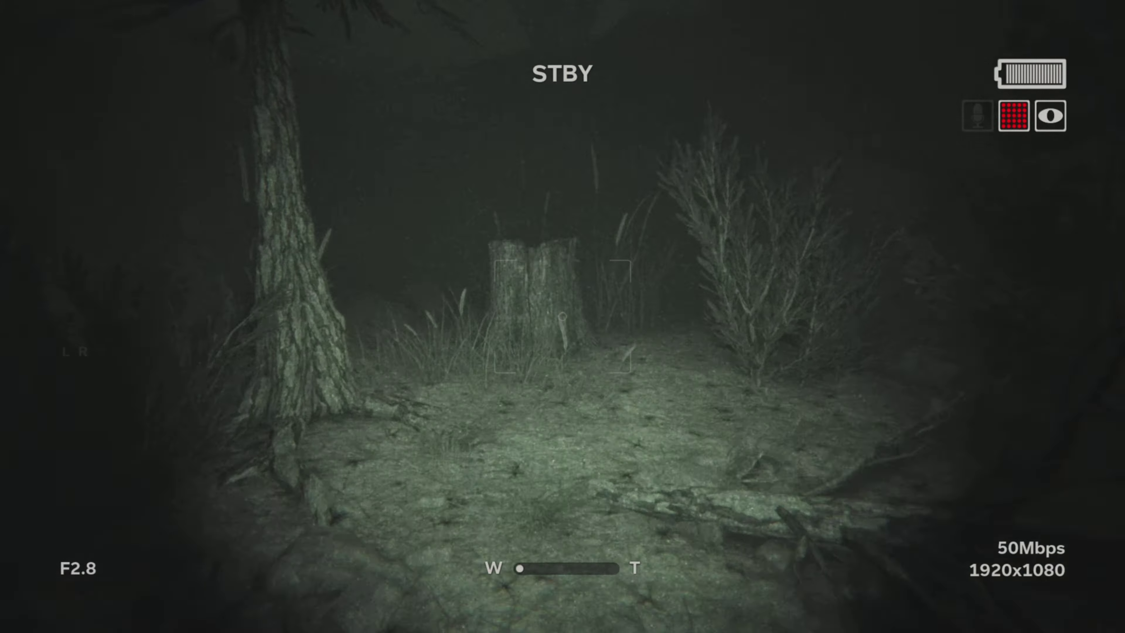
mouse_move(562, 316)
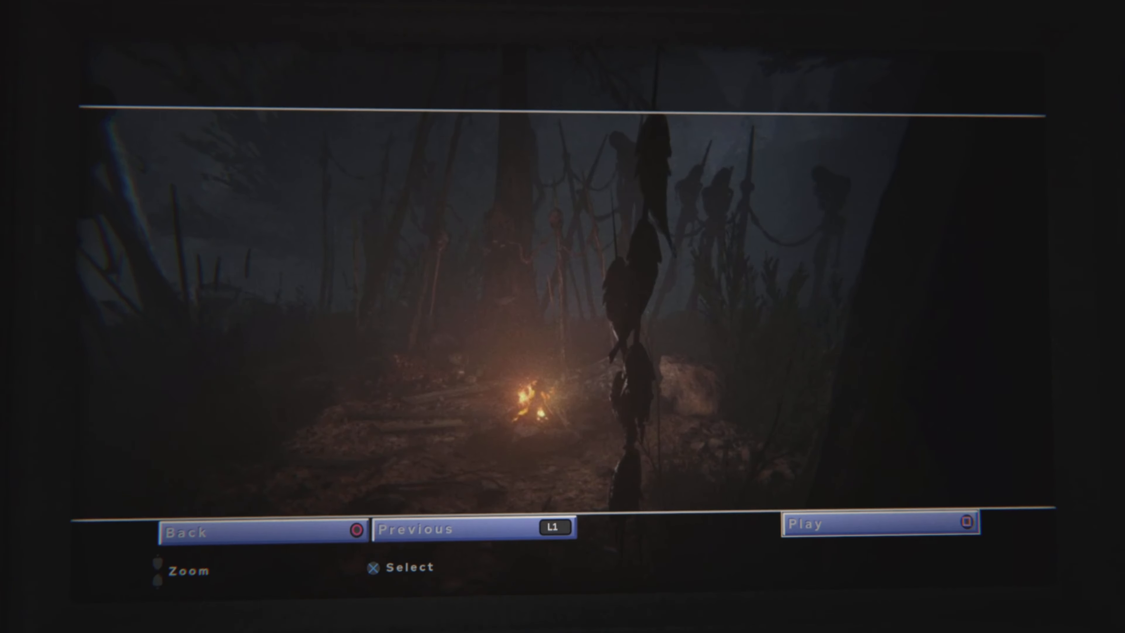
click(880, 524)
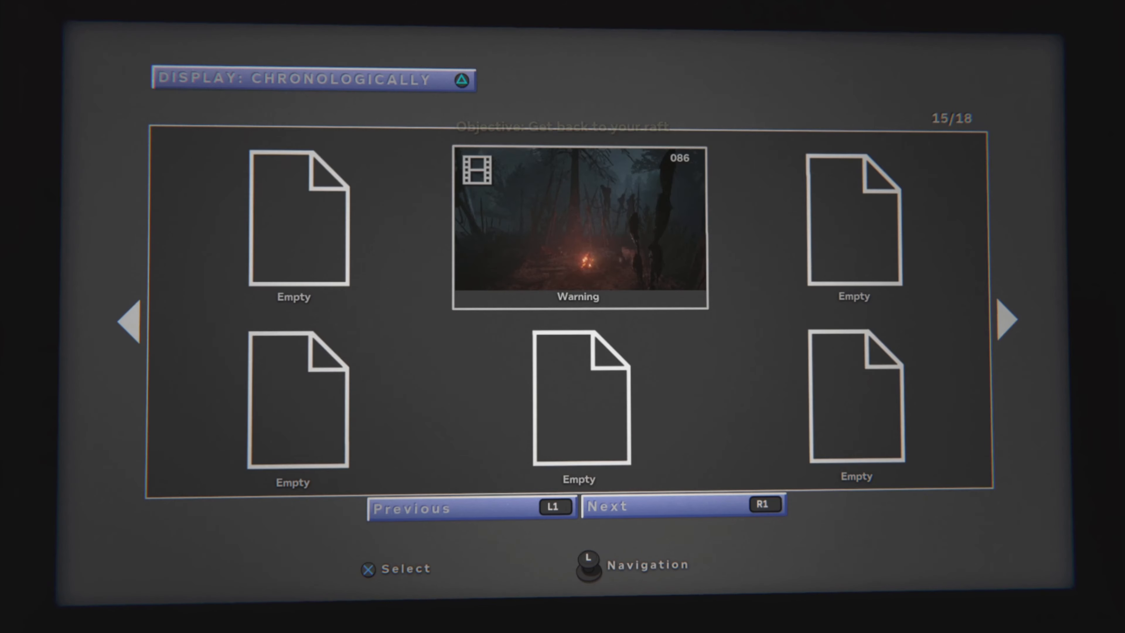
click(577, 224)
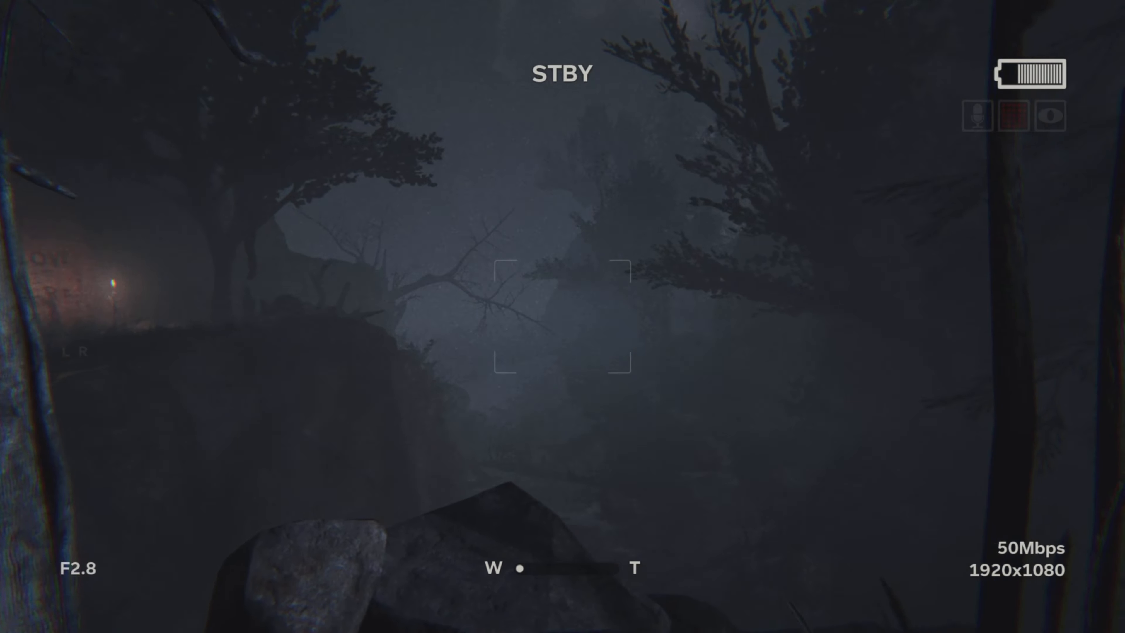
mouse_move(563, 317)
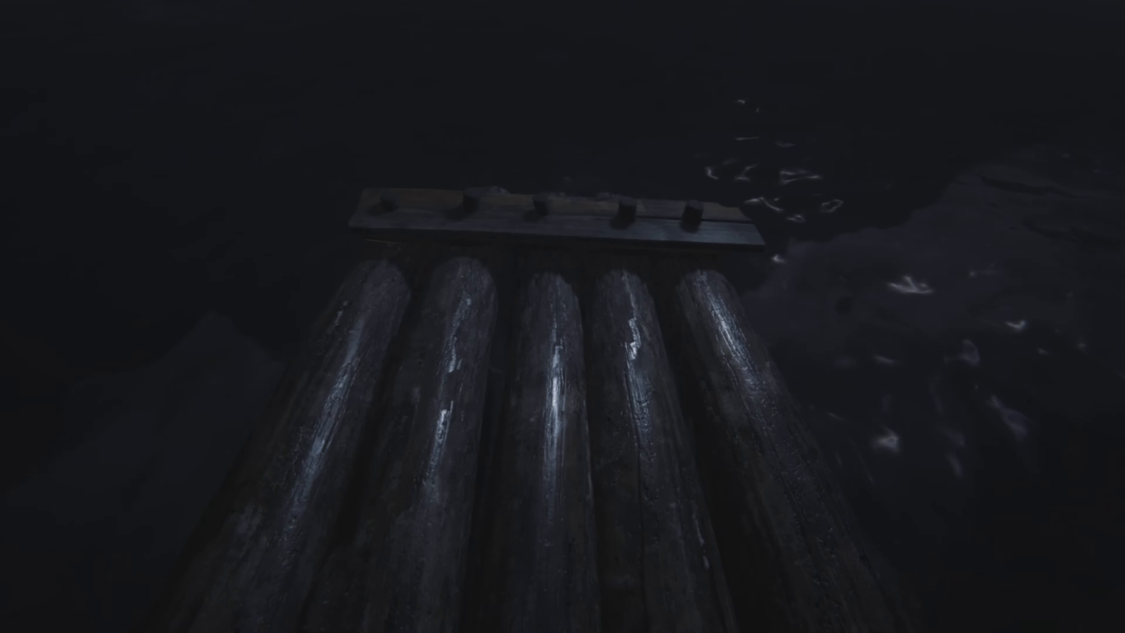
mouse_move(562, 316)
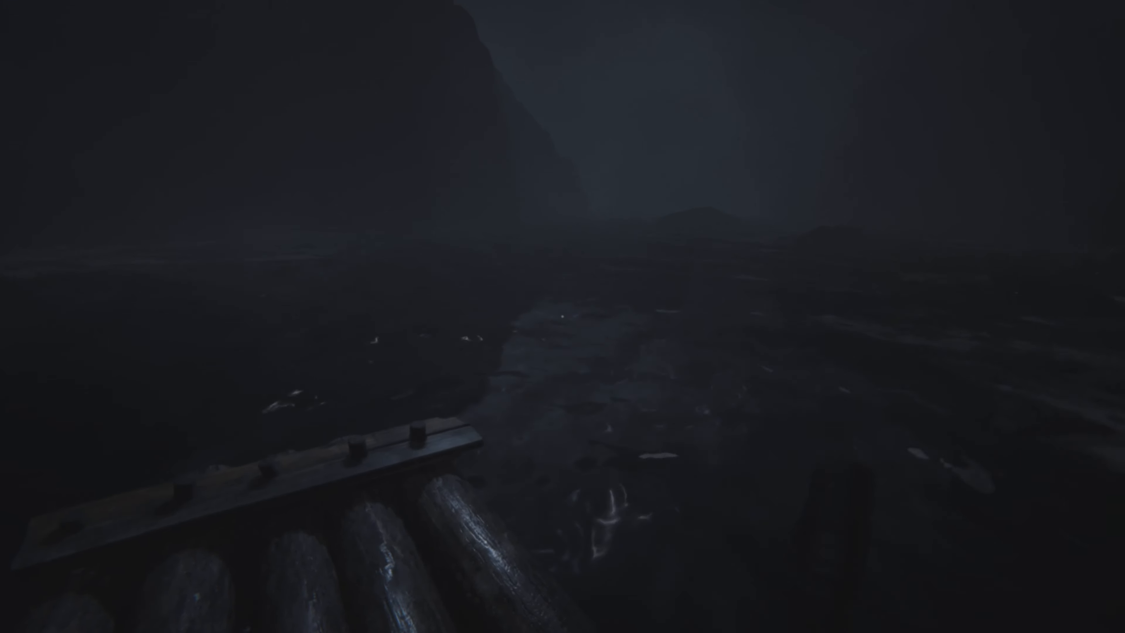
mouse_move(563, 316)
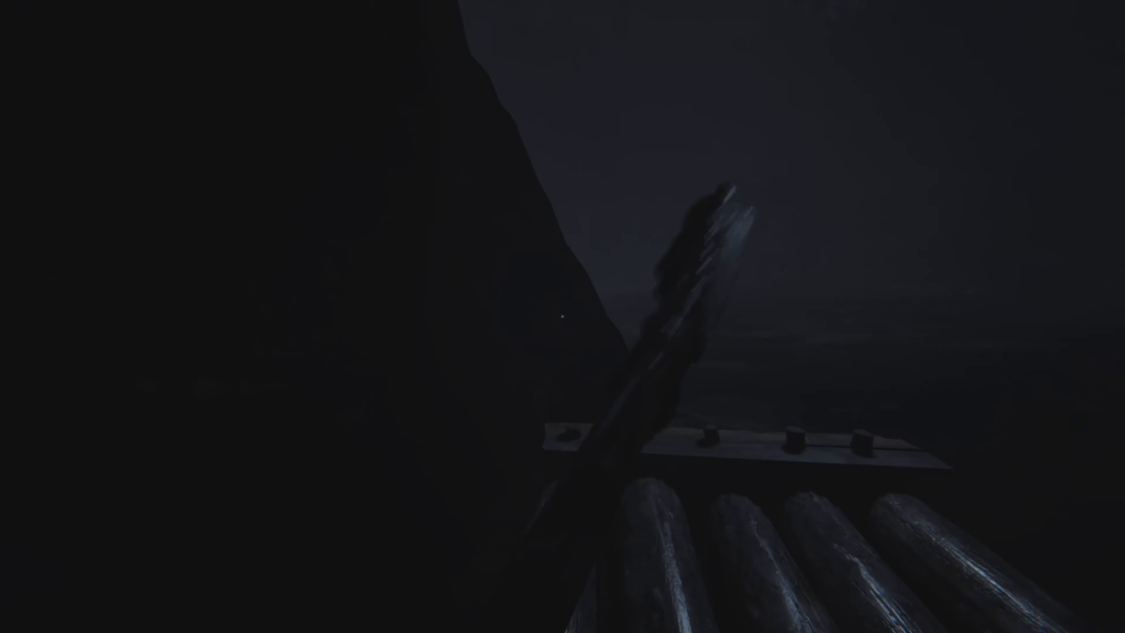
mouse_move(562, 317)
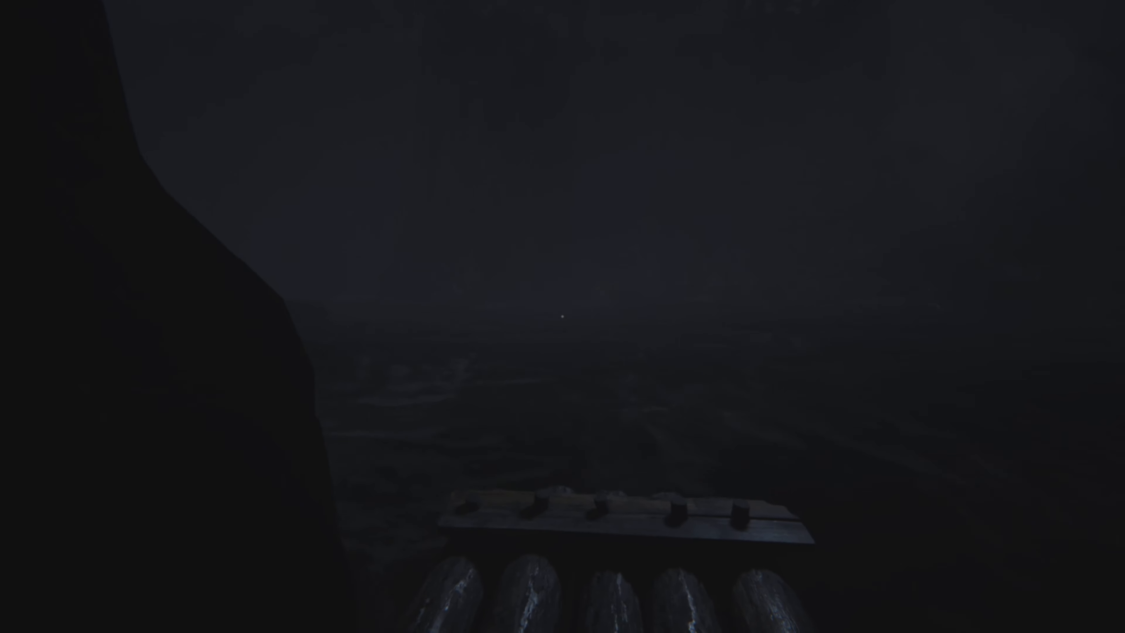
mouse_move(563, 316)
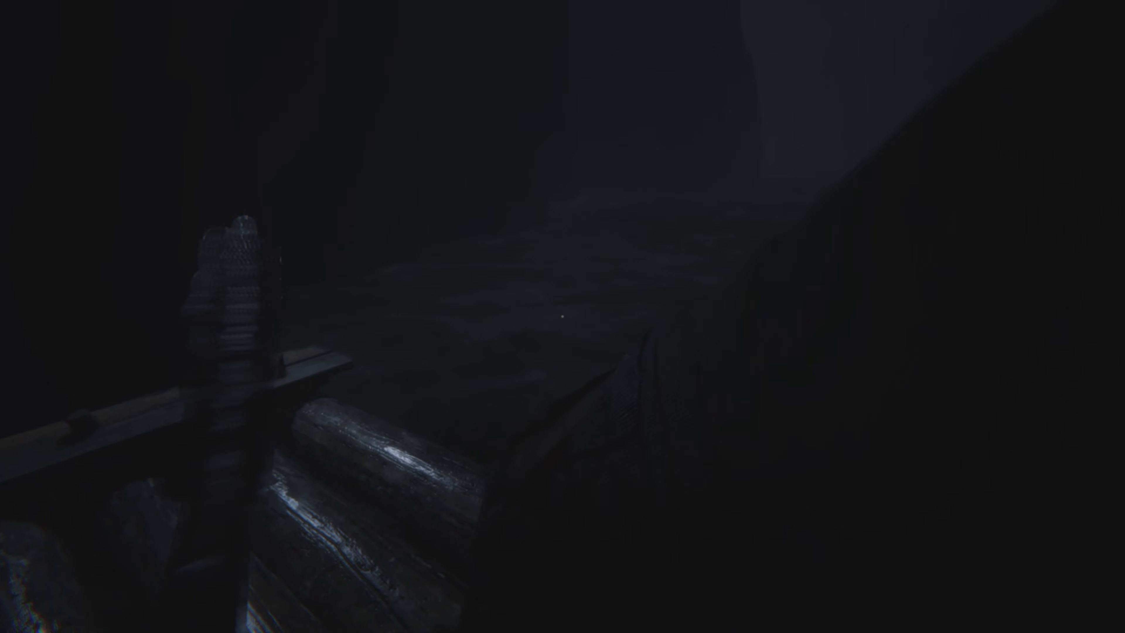
mouse_move(562, 316)
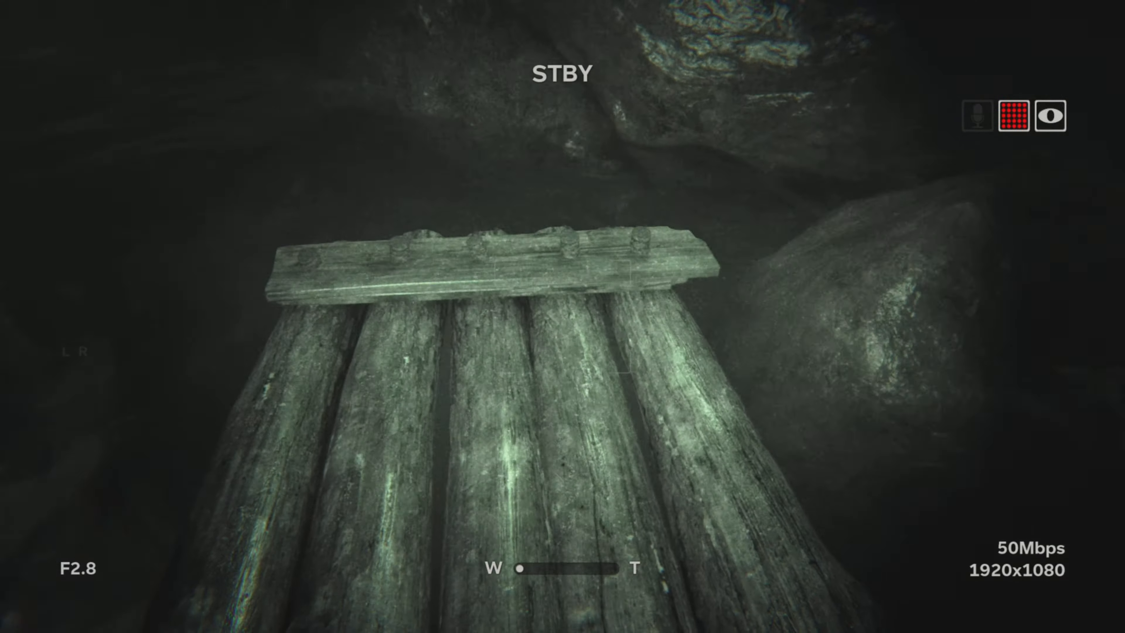
mouse_move(563, 317)
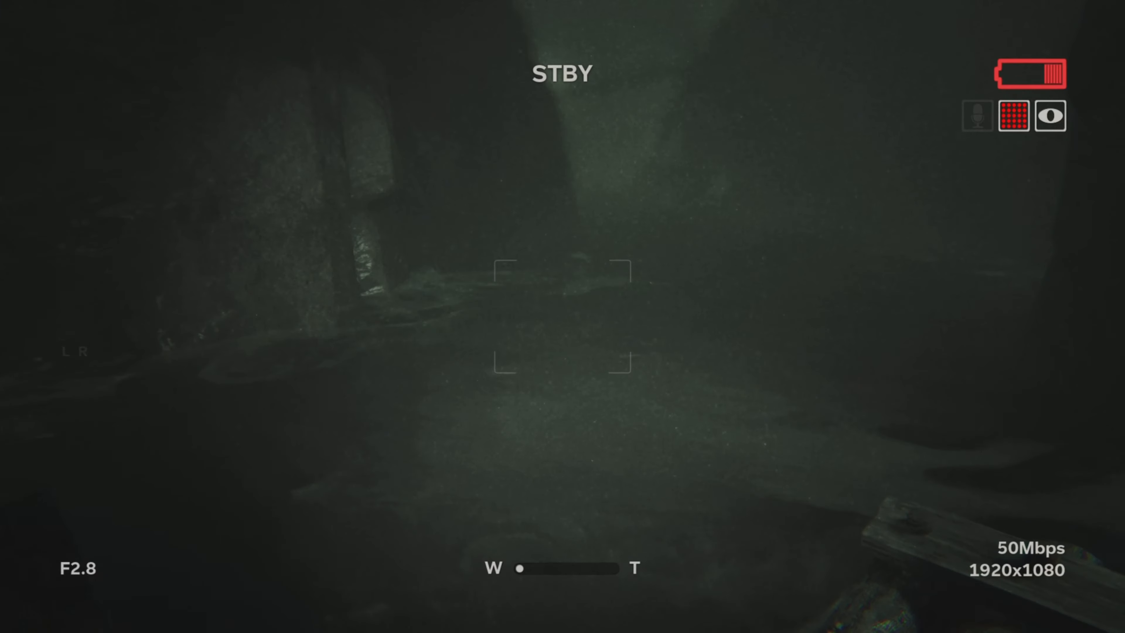
mouse_move(562, 316)
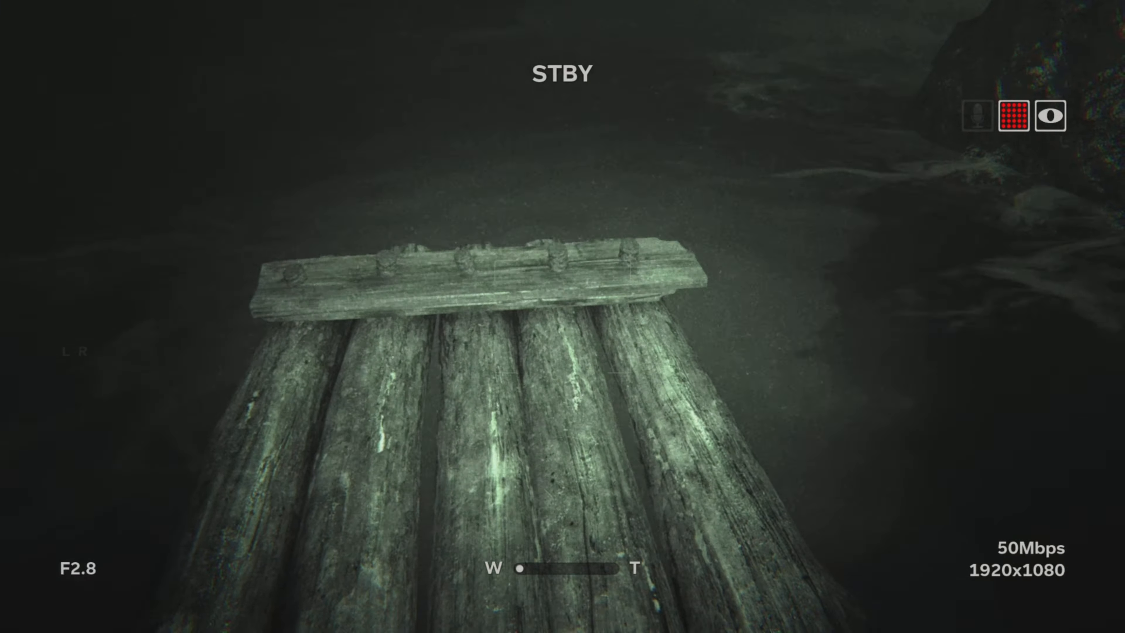
click(1049, 116)
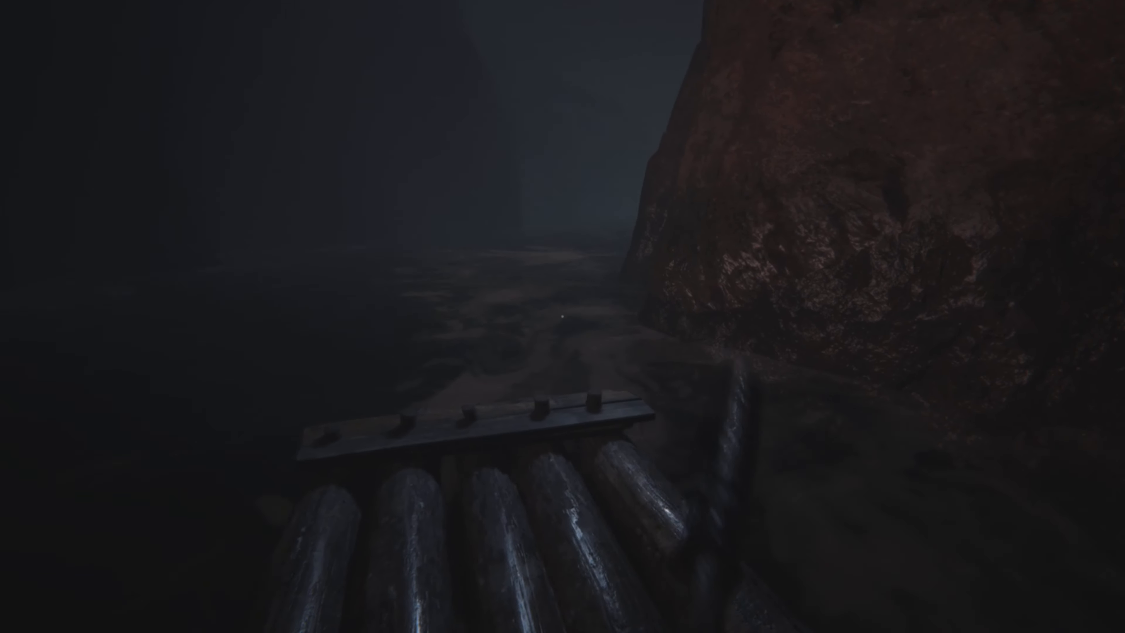
mouse_move(562, 316)
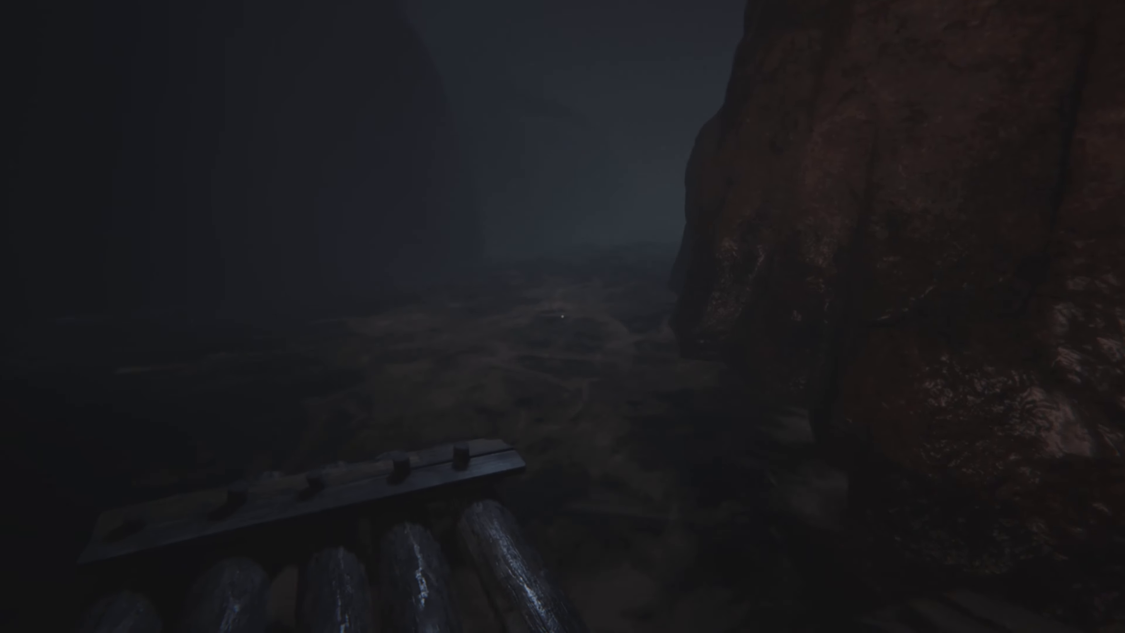
mouse_move(562, 316)
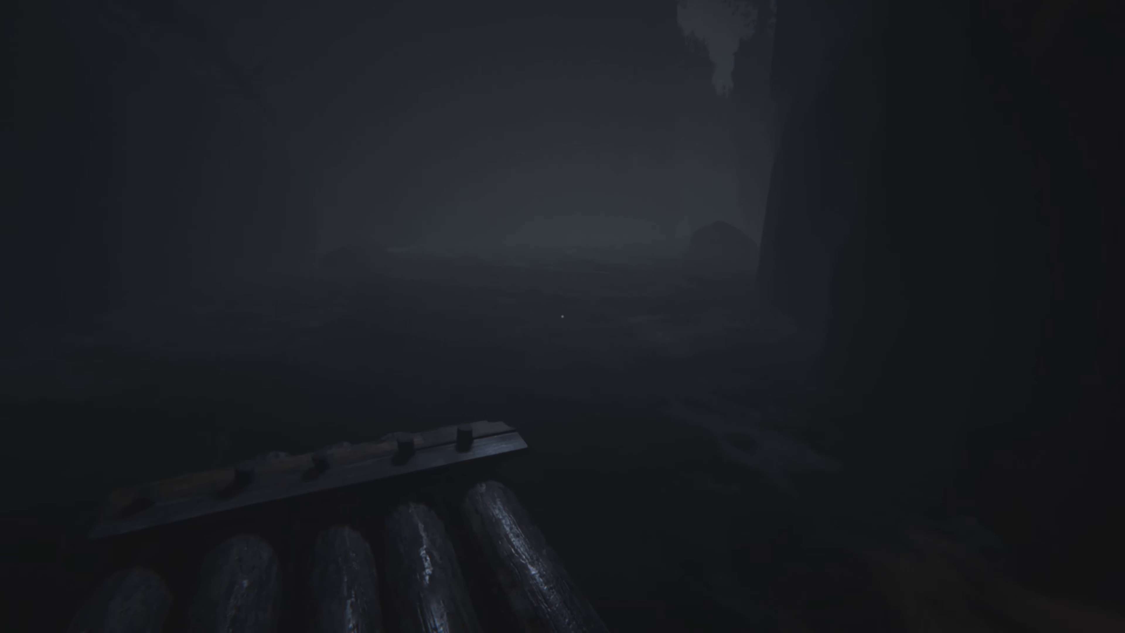
mouse_move(563, 316)
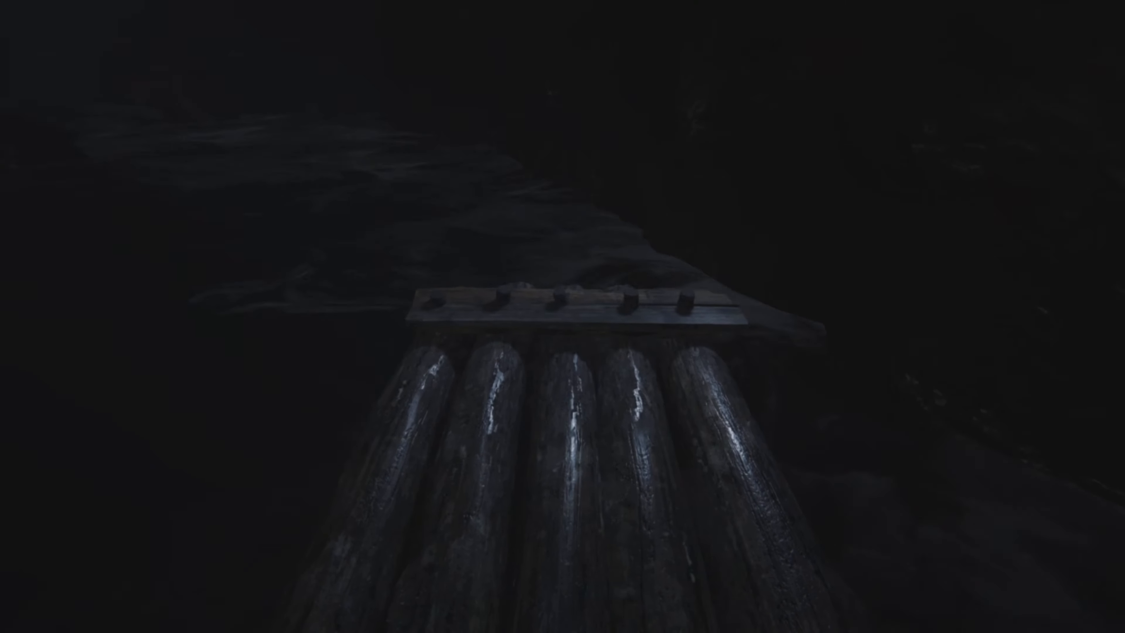
mouse_move(563, 316)
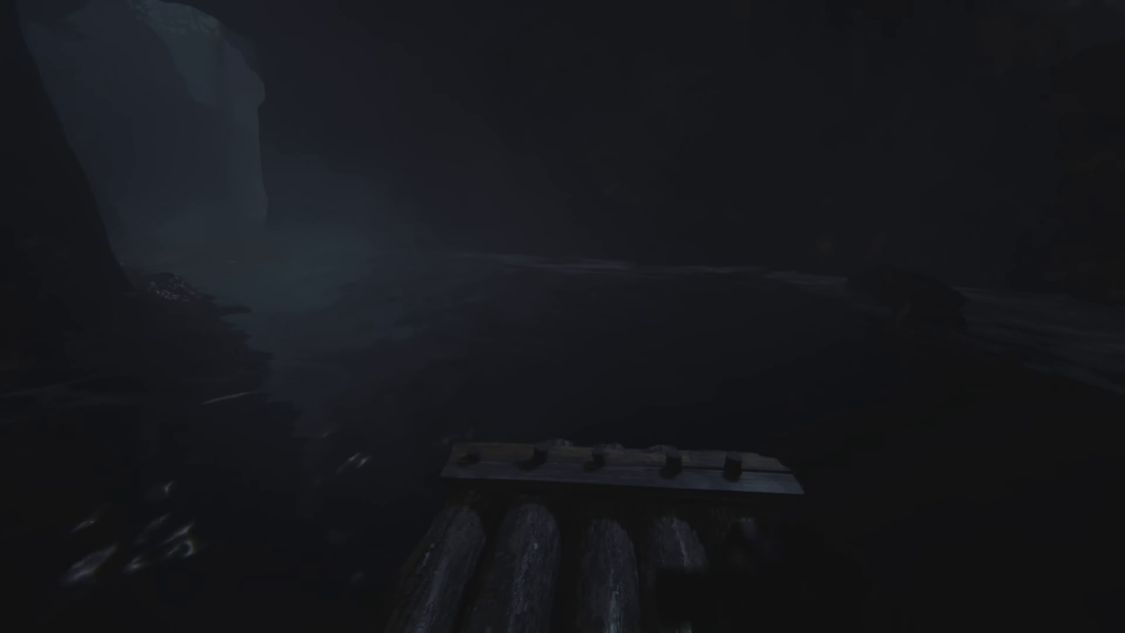
mouse_move(562, 316)
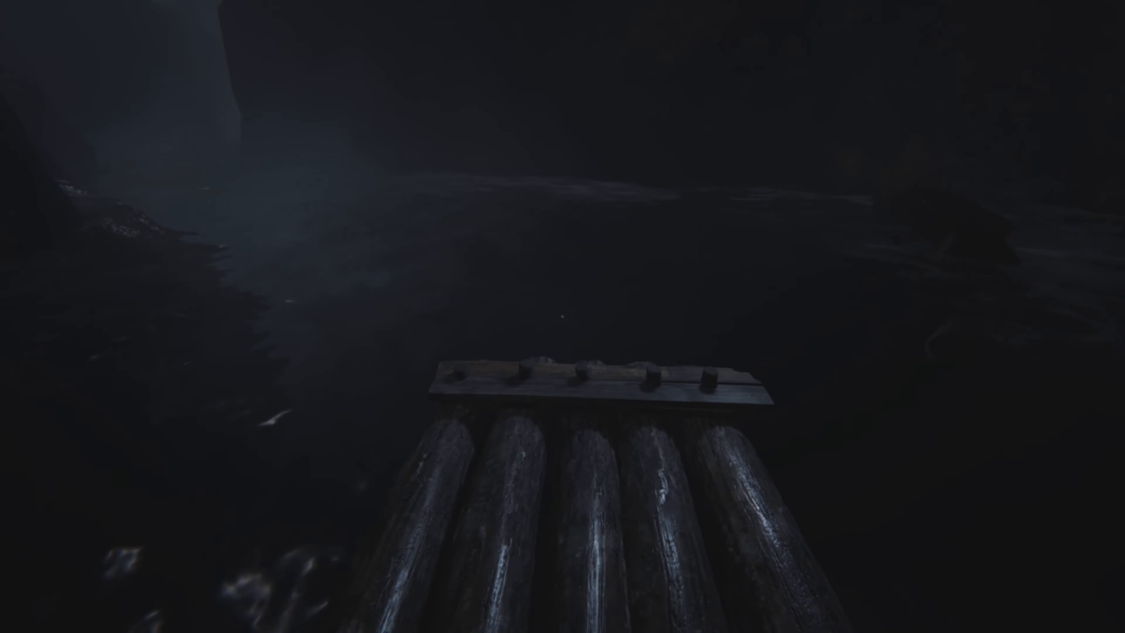
mouse_move(562, 316)
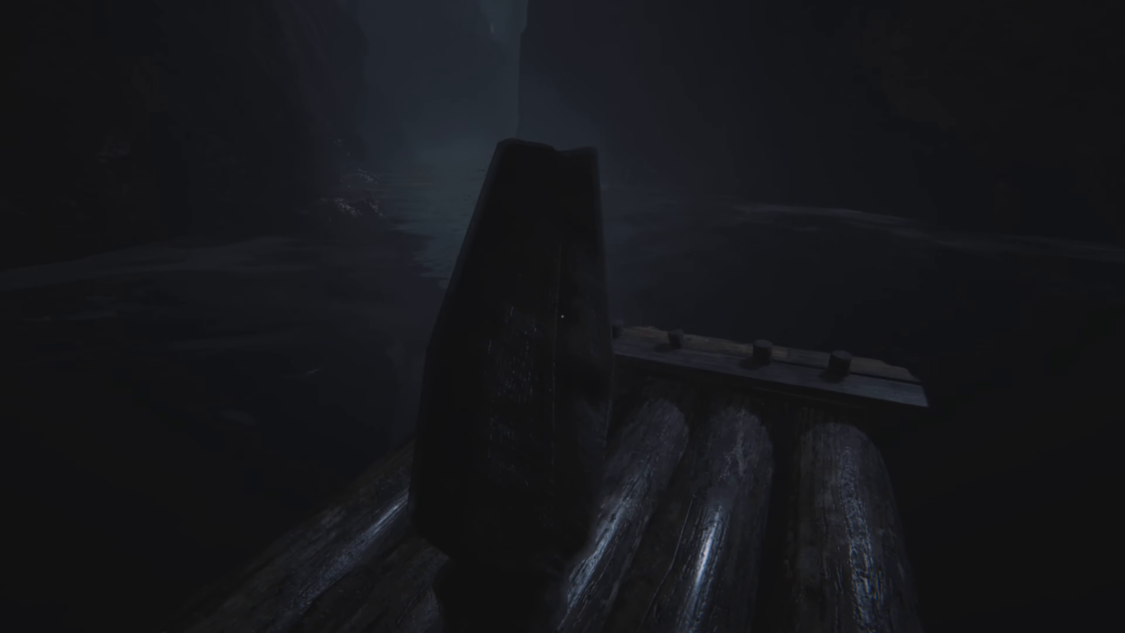
mouse_move(563, 316)
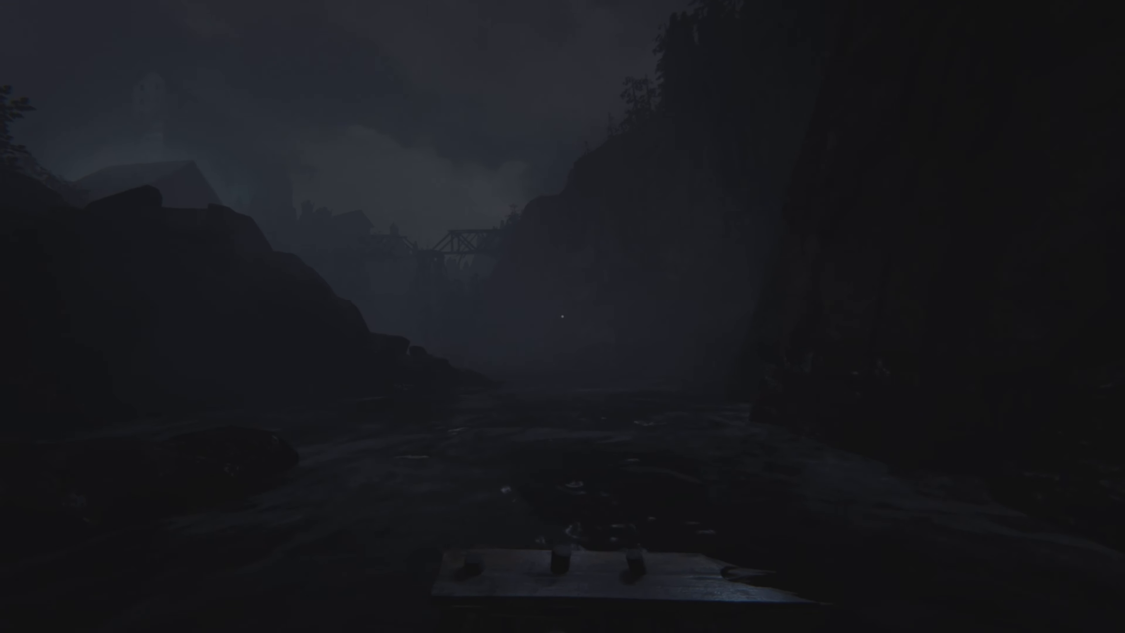
mouse_move(563, 316)
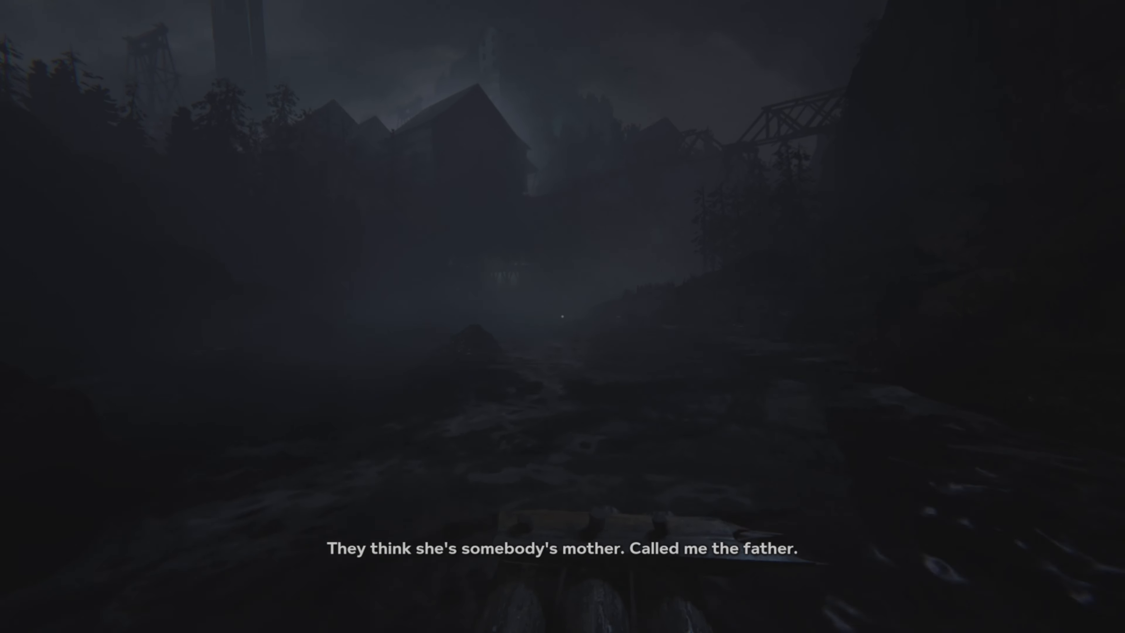
mouse_move(562, 316)
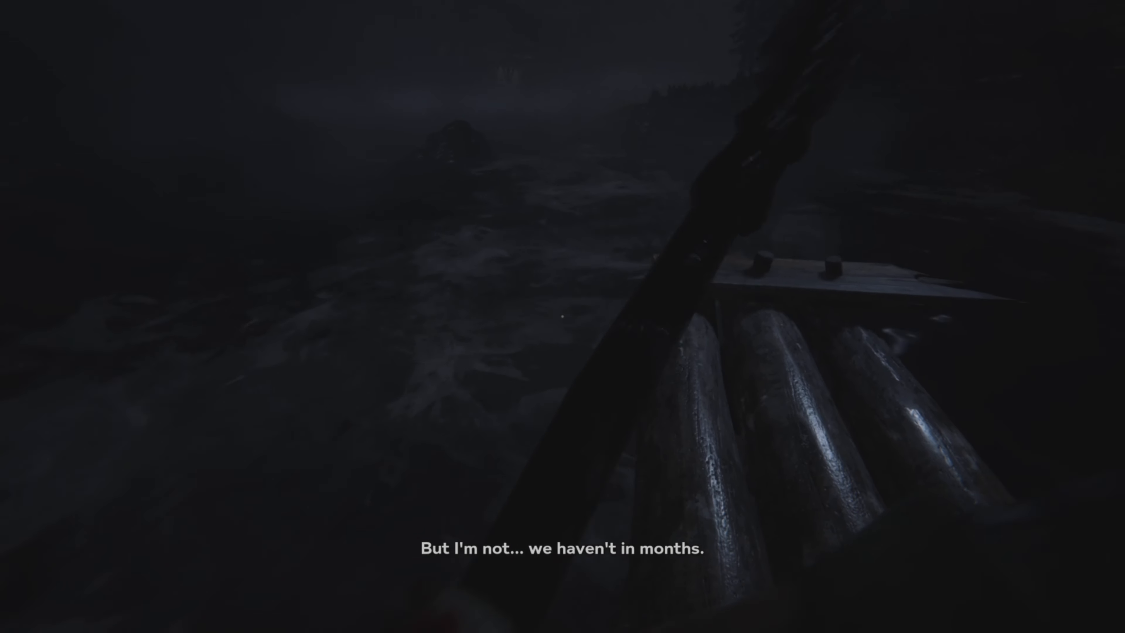
mouse_move(562, 316)
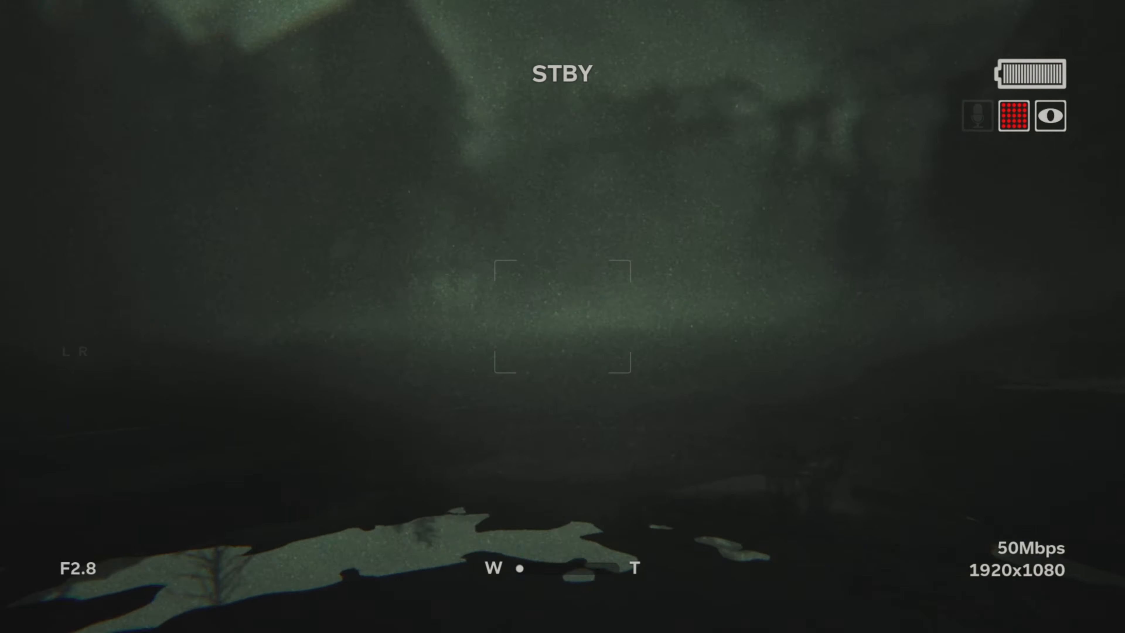
mouse_move(562, 316)
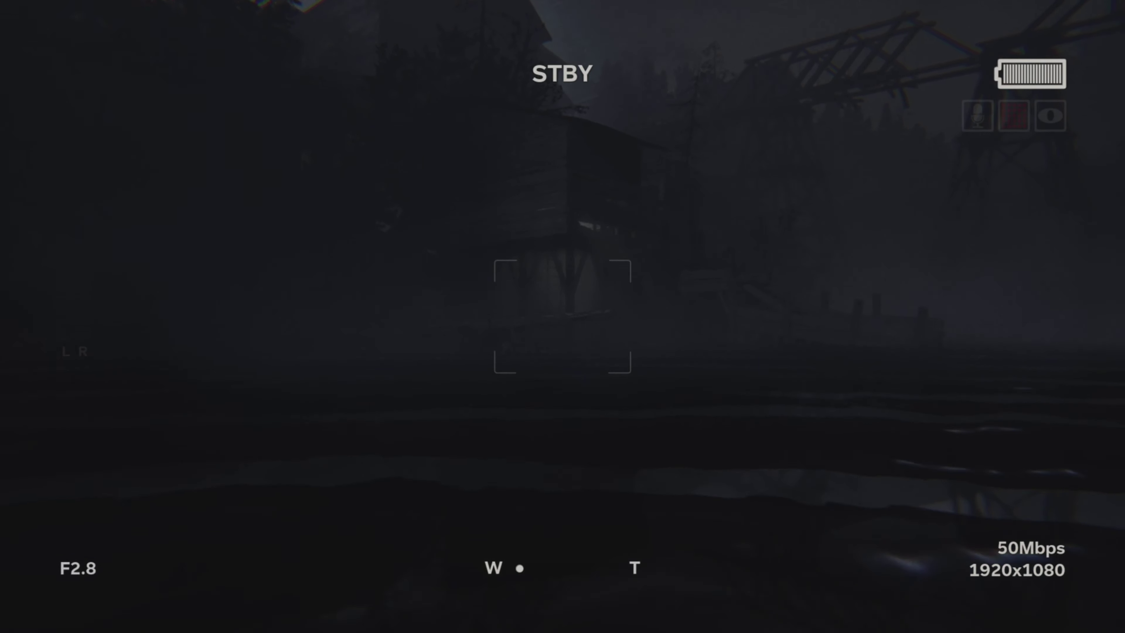
mouse_move(562, 316)
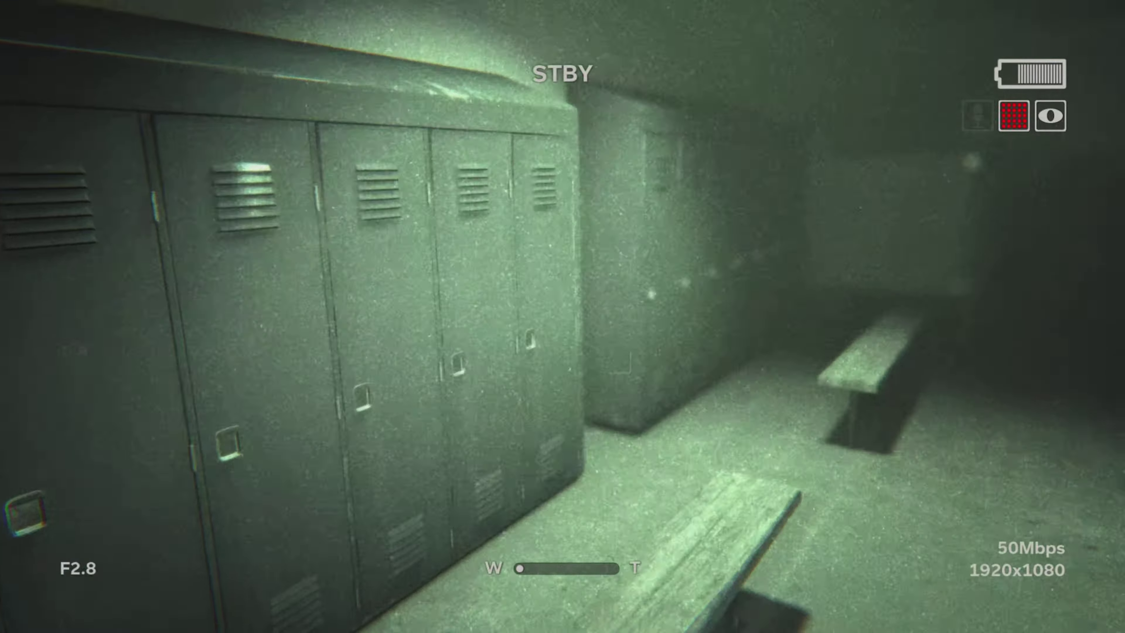
mouse_move(563, 316)
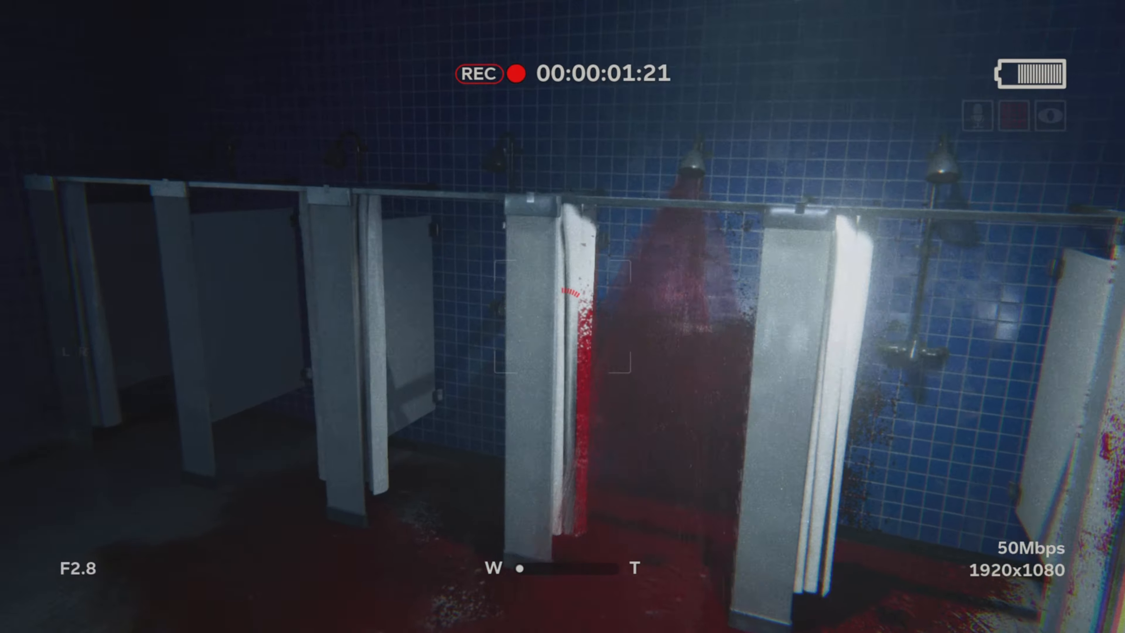
mouse_move(562, 317)
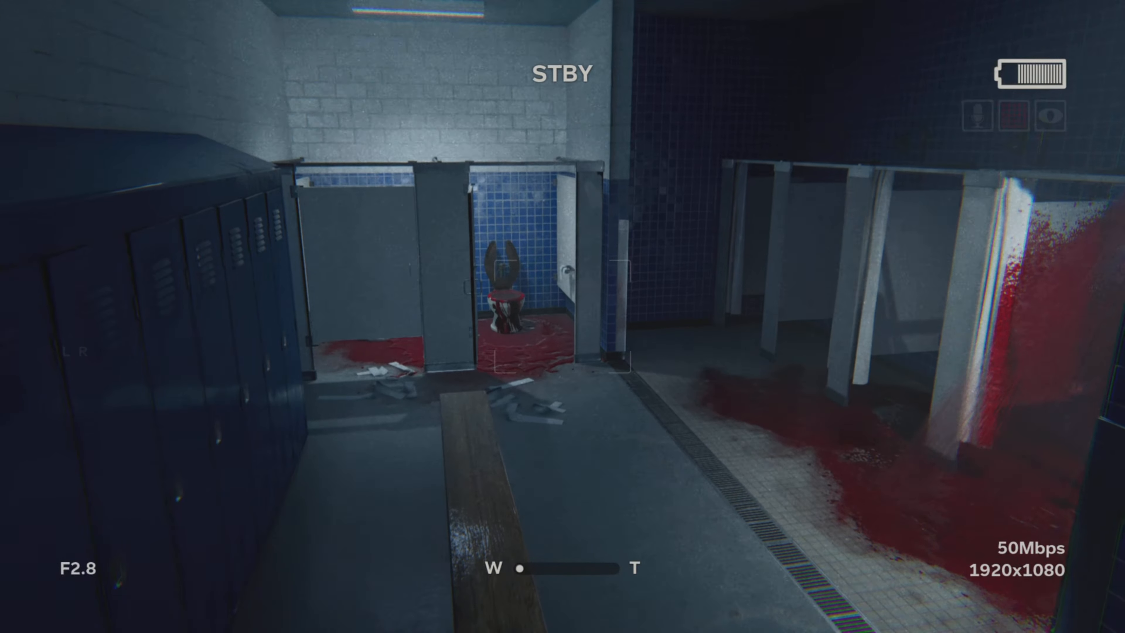
mouse_move(562, 316)
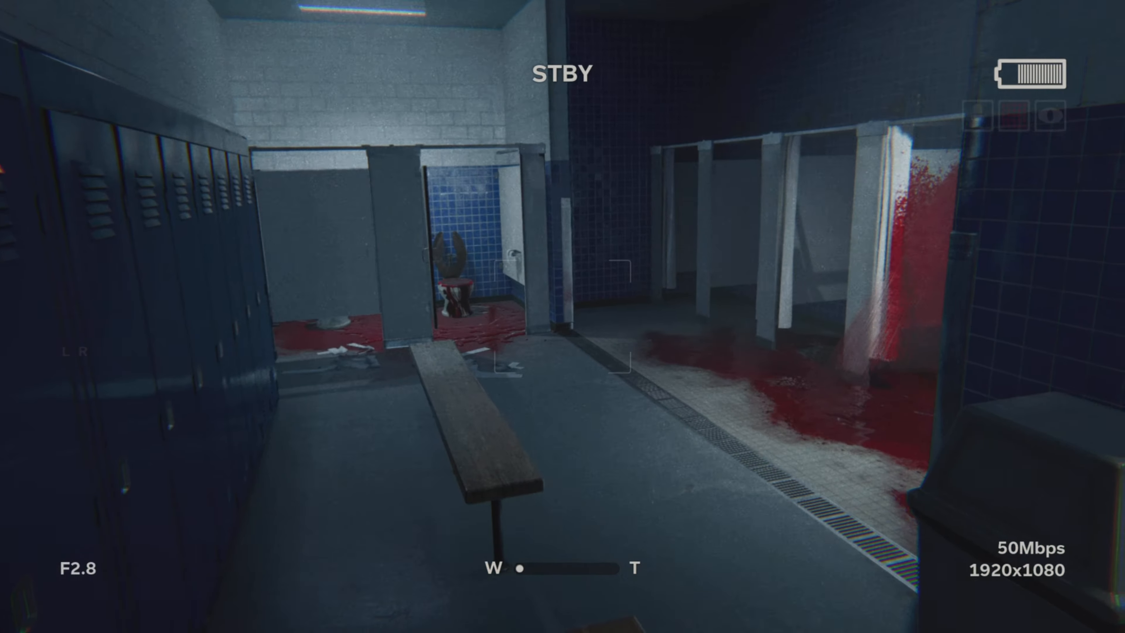